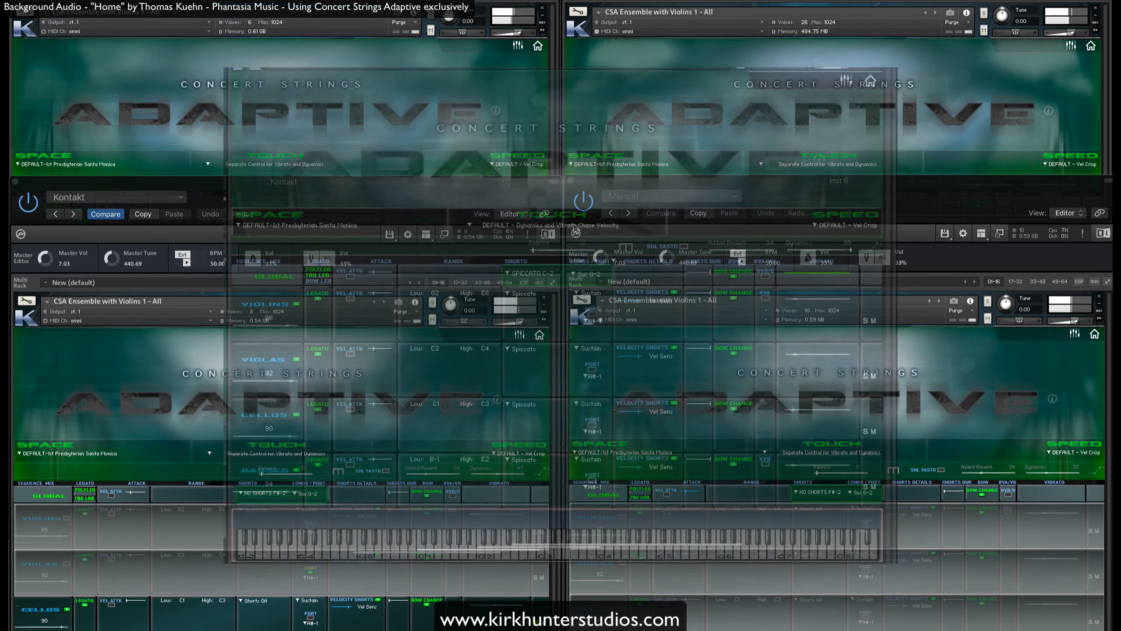
# Keep the default Touch response preset, then reassign section vibrato from CC11 to CC1
pyautogui.click(470, 224)
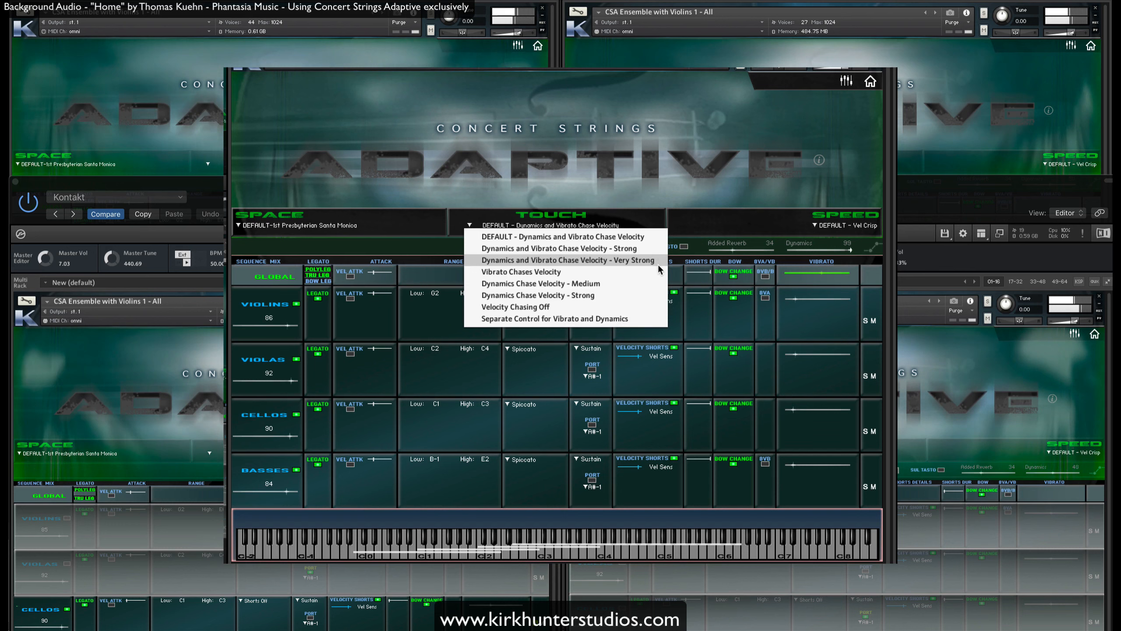
pyautogui.moveTo(540, 283)
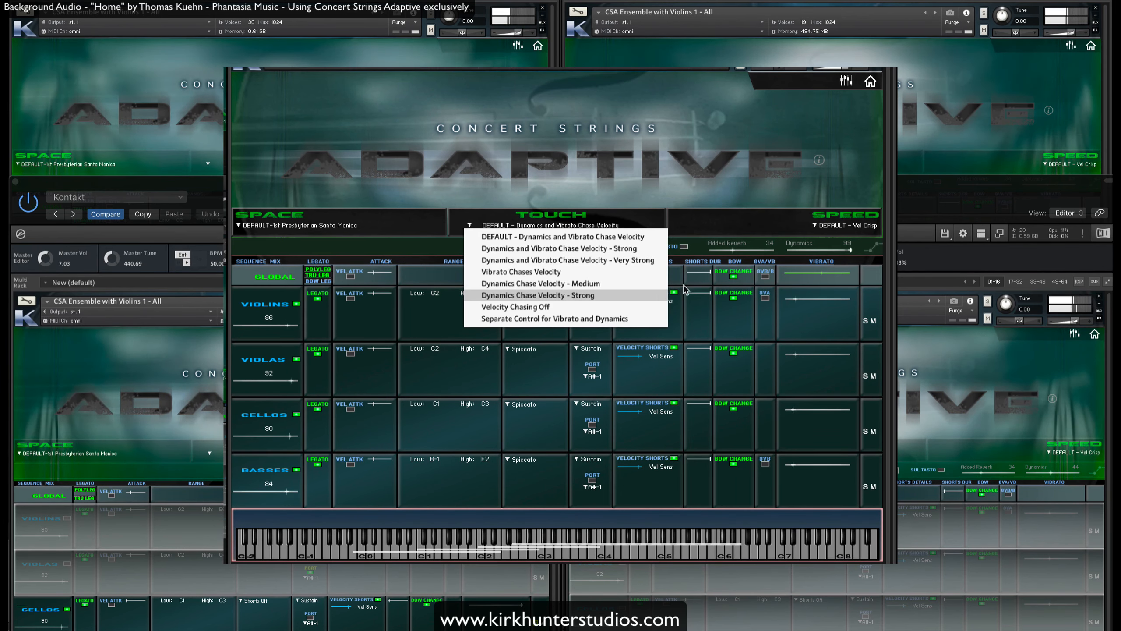
pyautogui.click(554, 318)
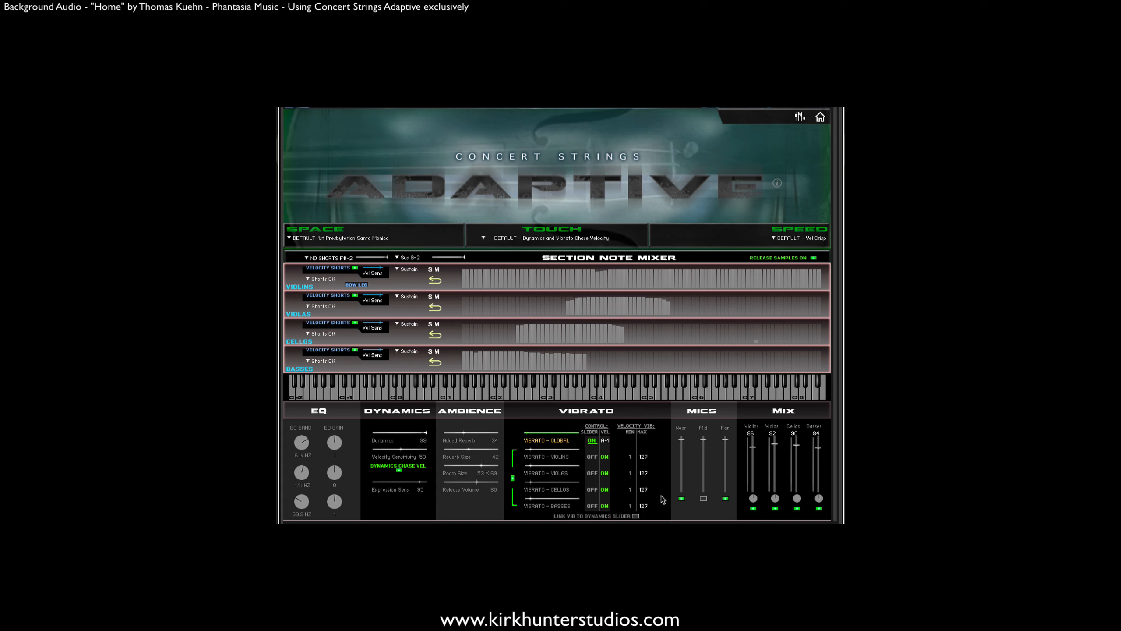
pyautogui.moveTo(694, 454)
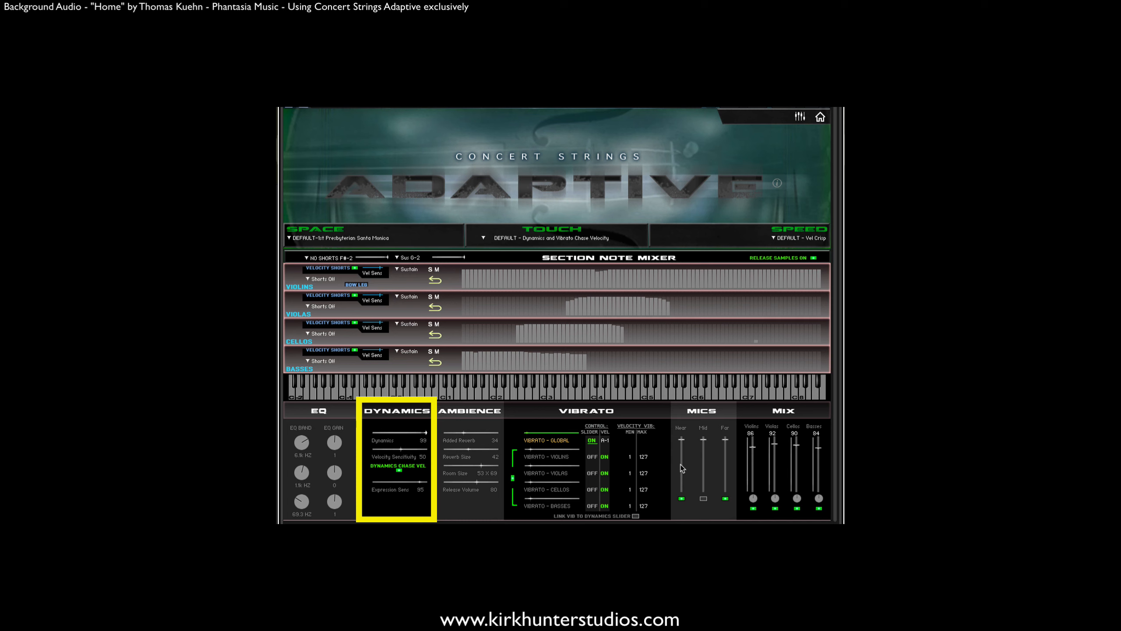
pyautogui.moveTo(703, 449)
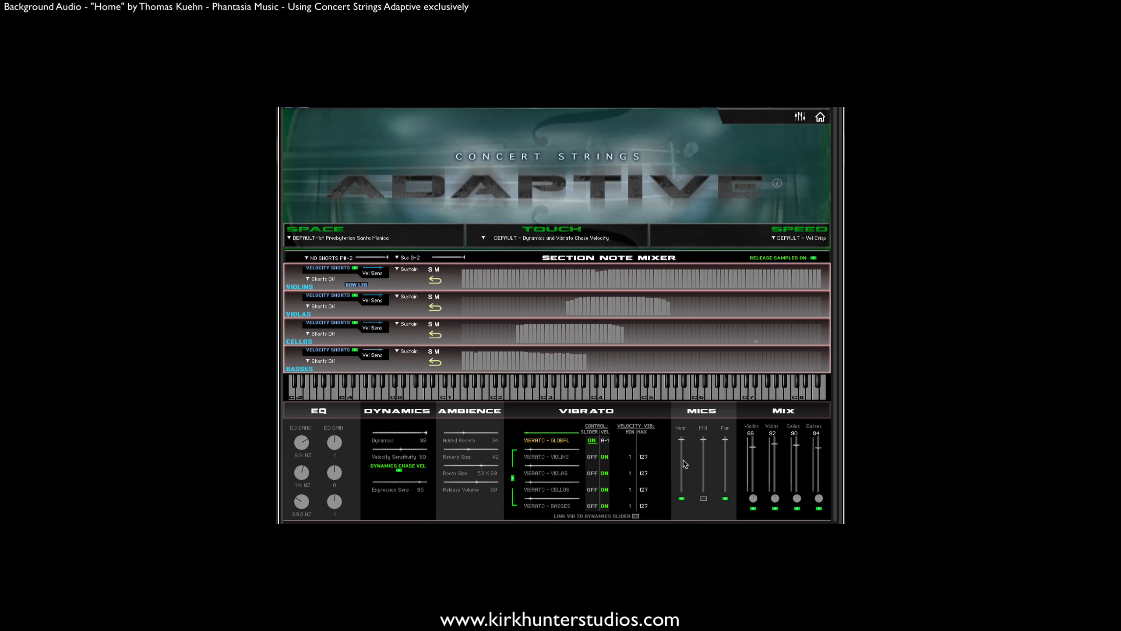
pyautogui.moveTo(692, 455)
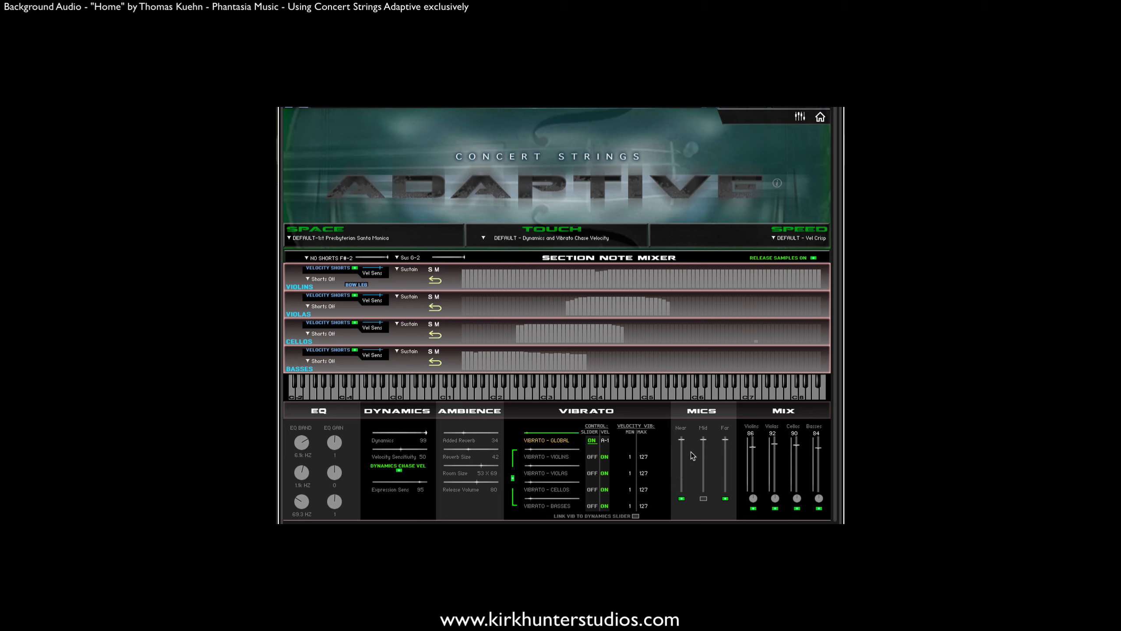
pyautogui.moveTo(700, 450)
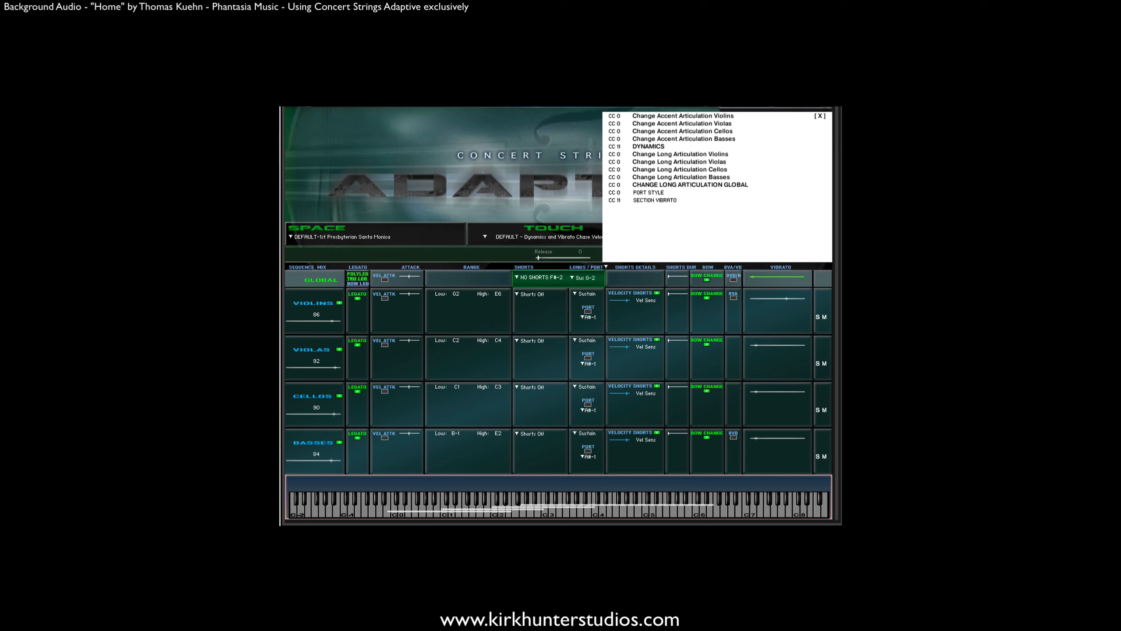
pyautogui.click(821, 115)
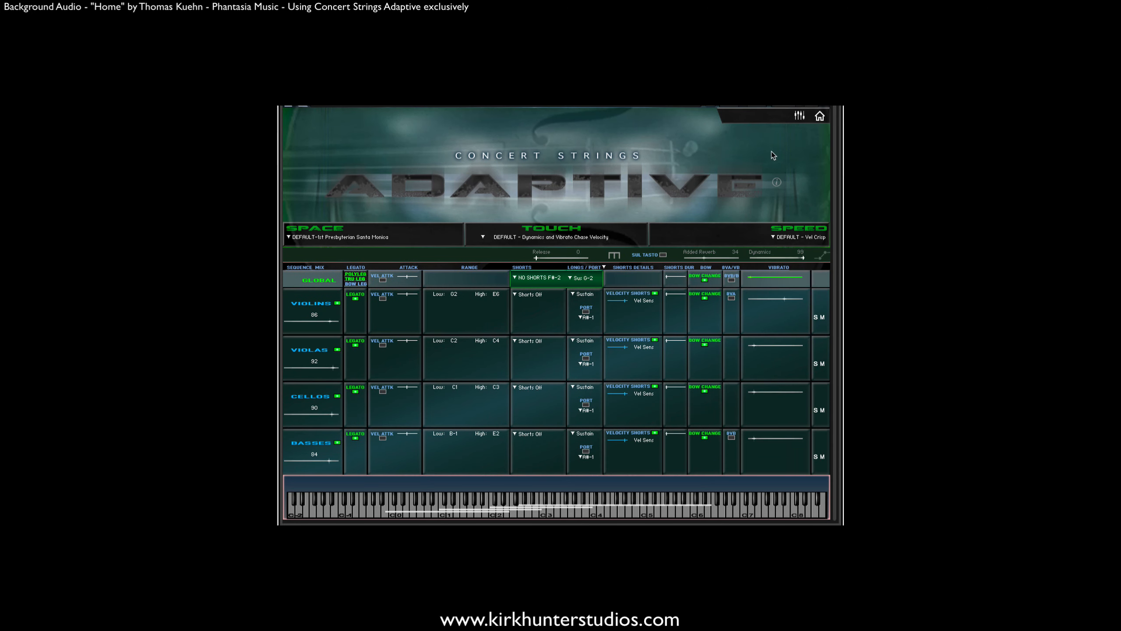
pyautogui.moveTo(821, 116)
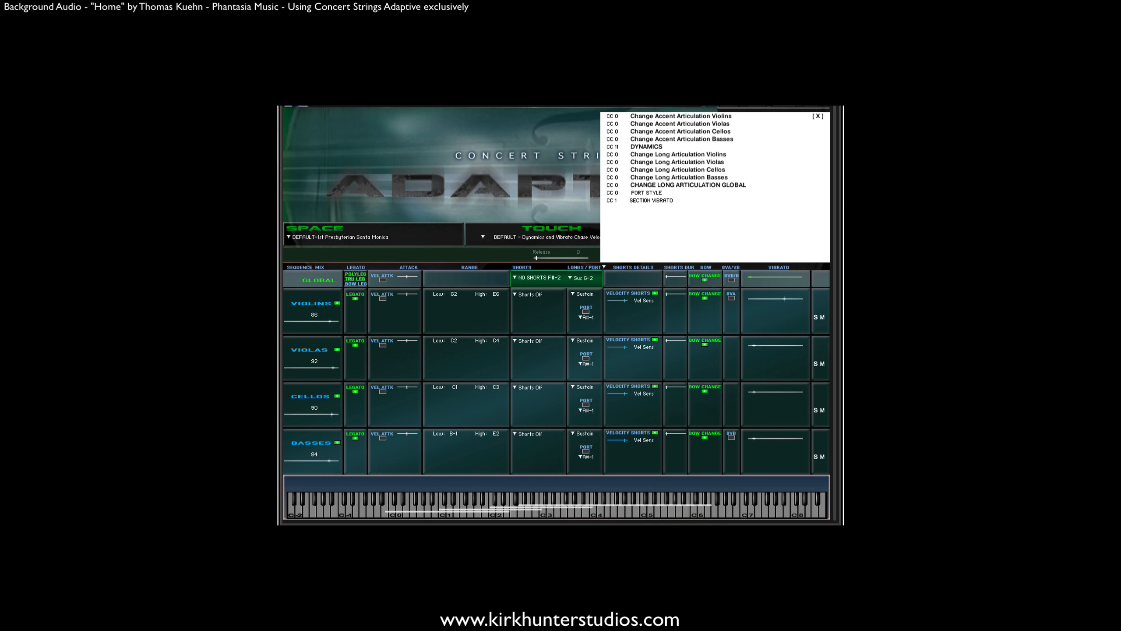
pyautogui.click(820, 115)
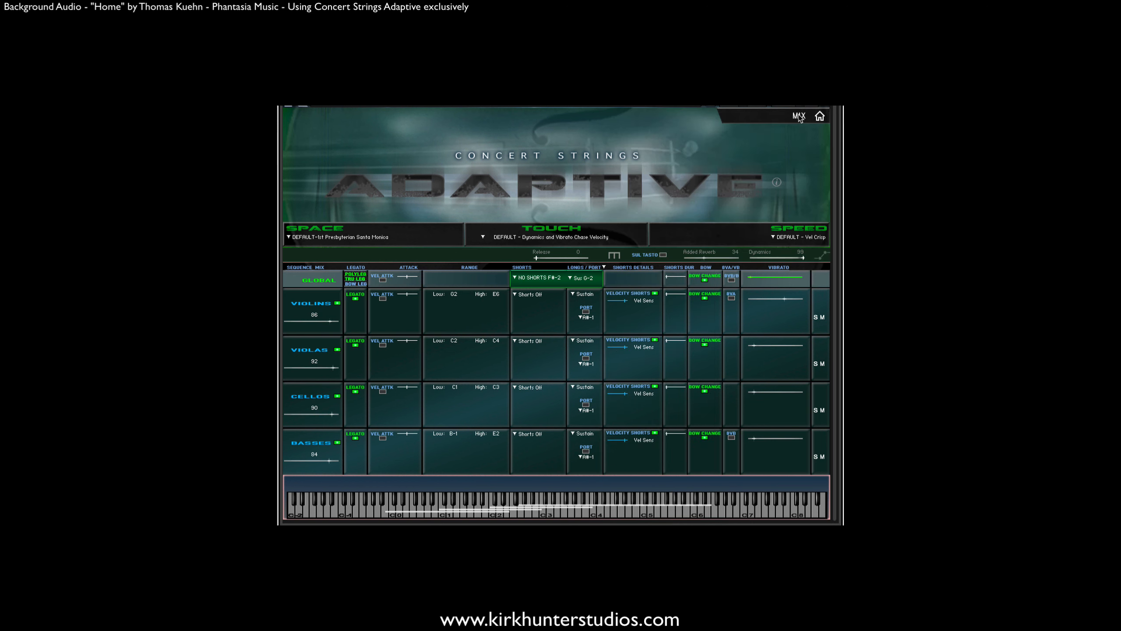
# On the mixer page, turn Vibrato slider control on for violins, violas, cellos and basses
pyautogui.click(799, 115)
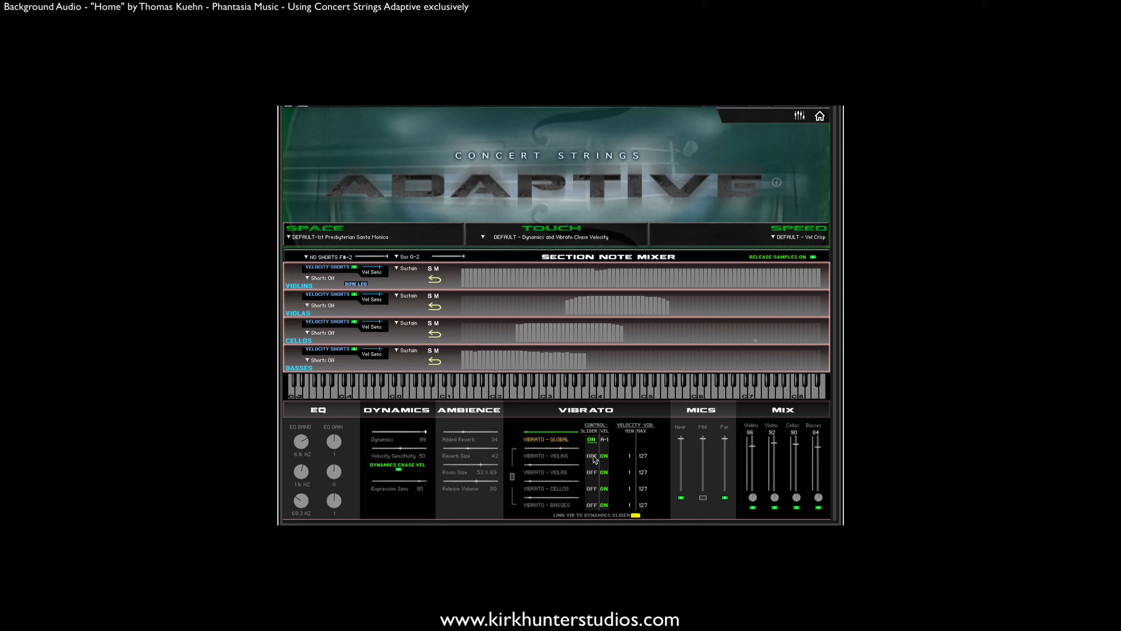
pyautogui.click(592, 456)
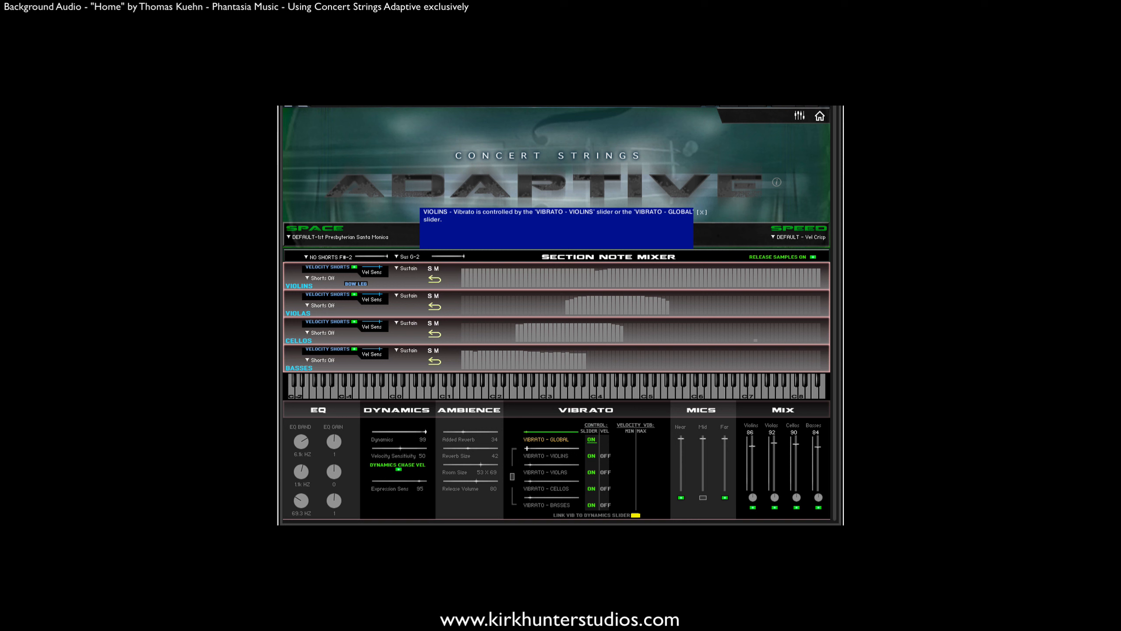